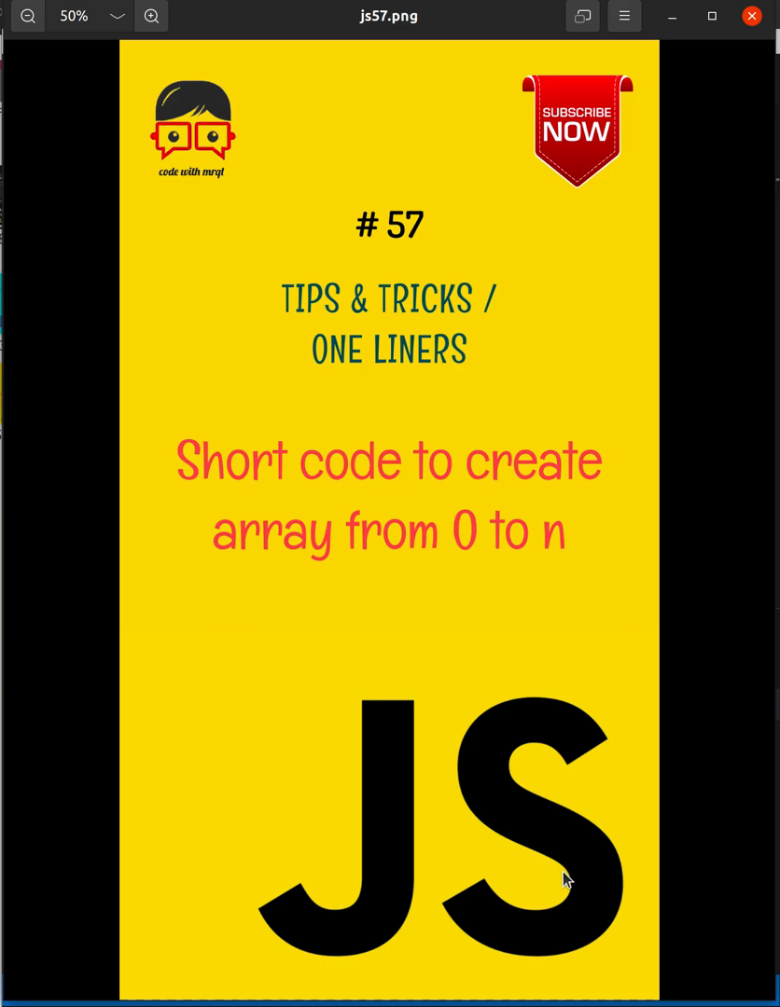
pyautogui.moveTo(566, 881)
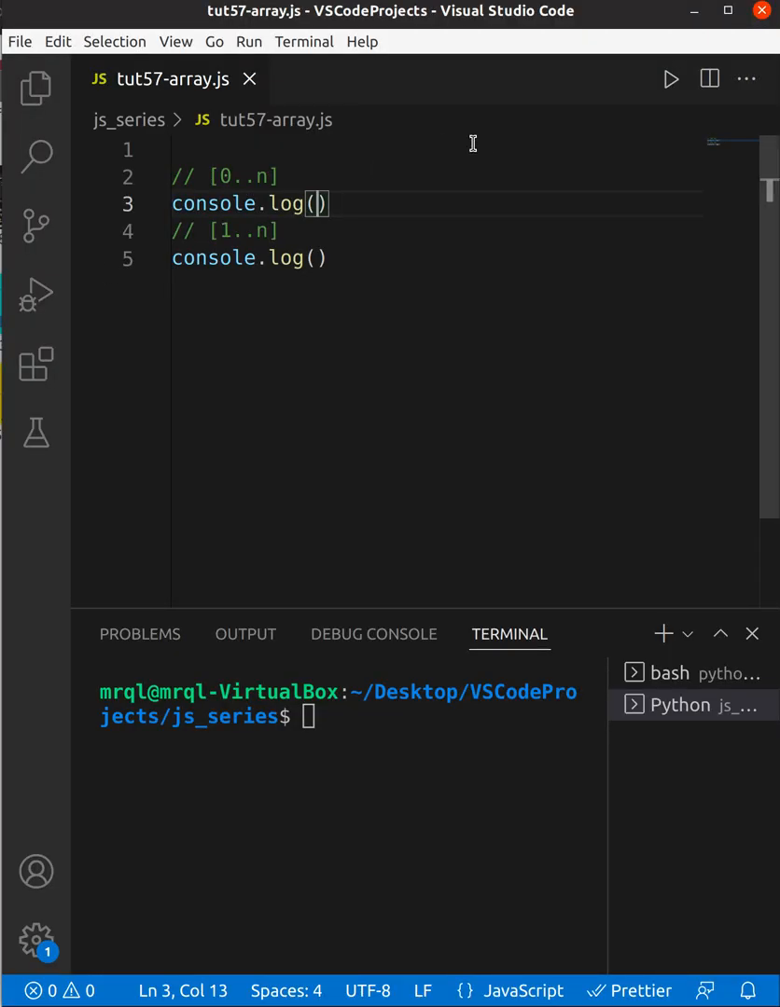
# Step: Write [...Array(11).keys()] in the first console.log and run the script to print 0 through 10
pyautogui.write('[..]')
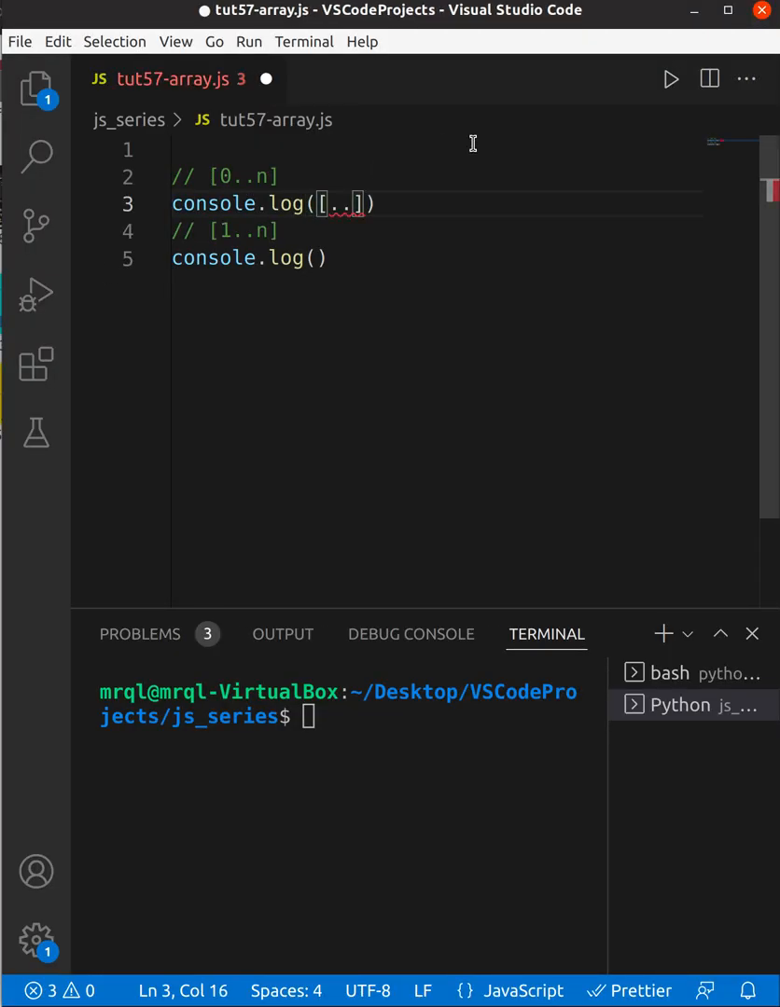
pyautogui.write('...Array(')
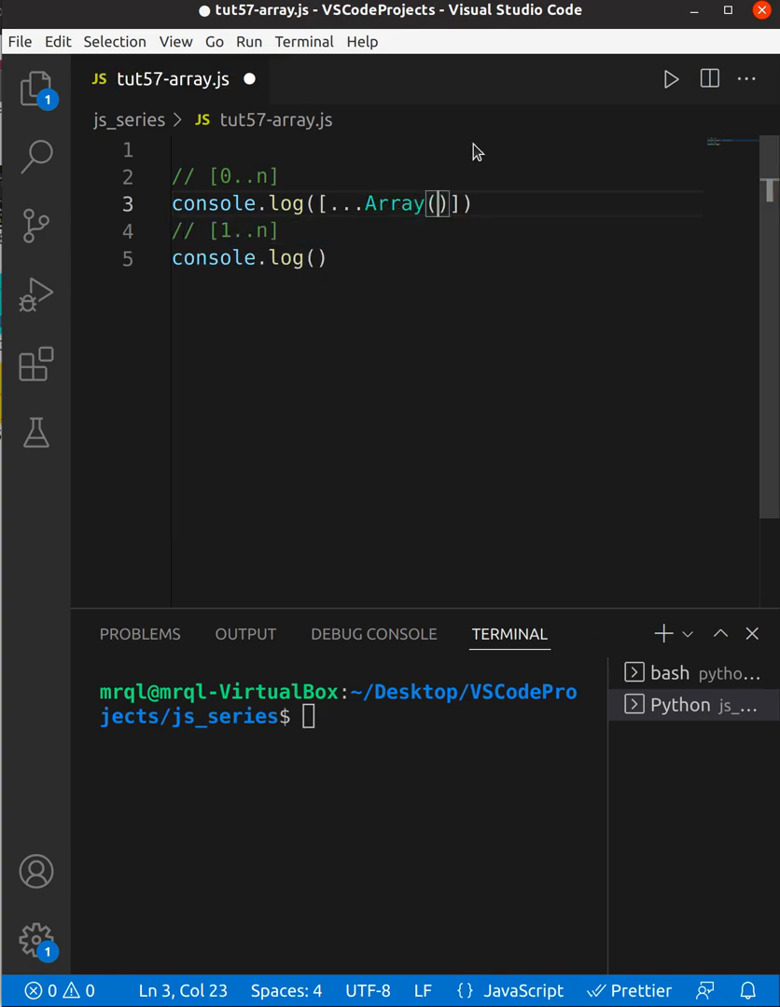
pyautogui.write('11')
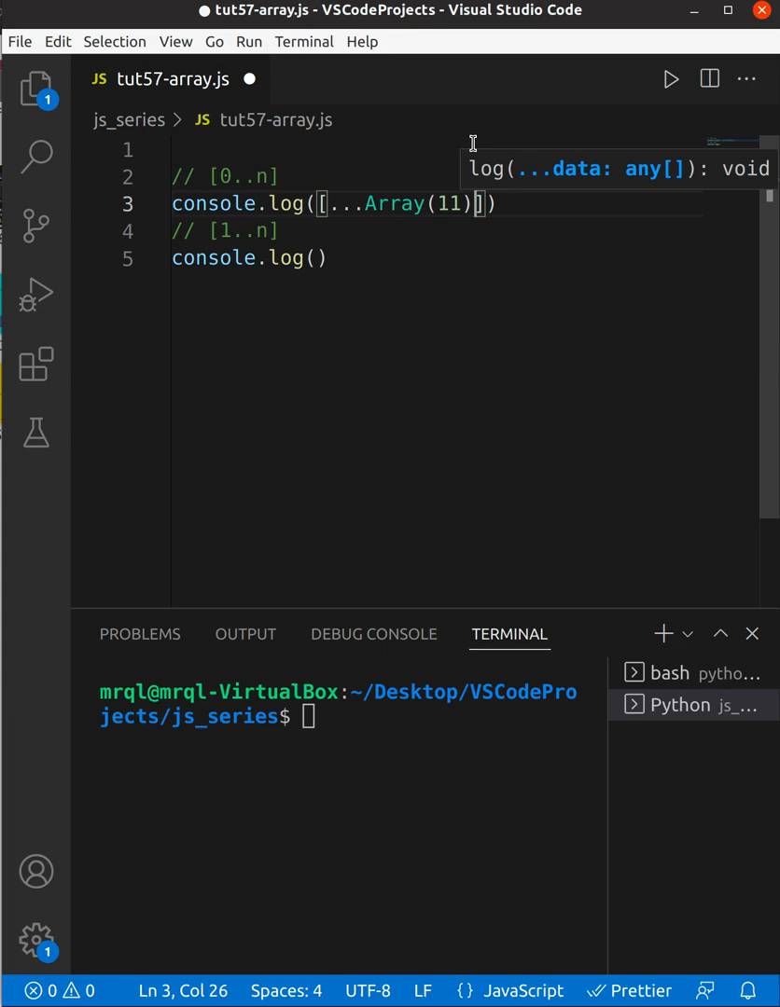
pyautogui.write('.keys')
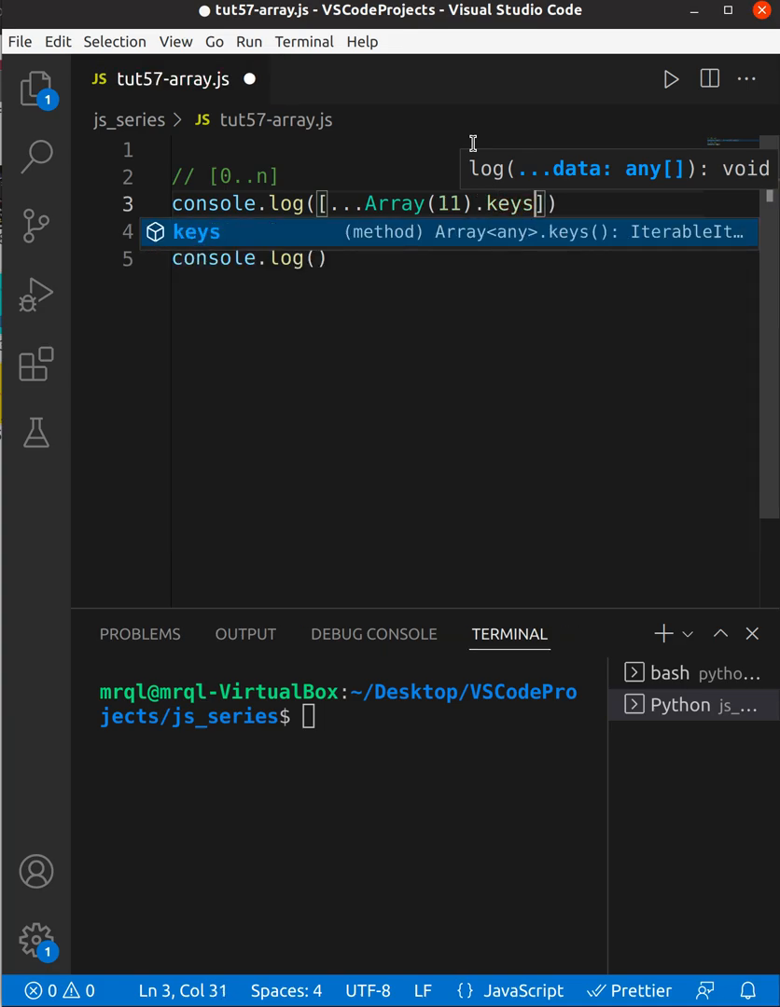
pyautogui.write('()')
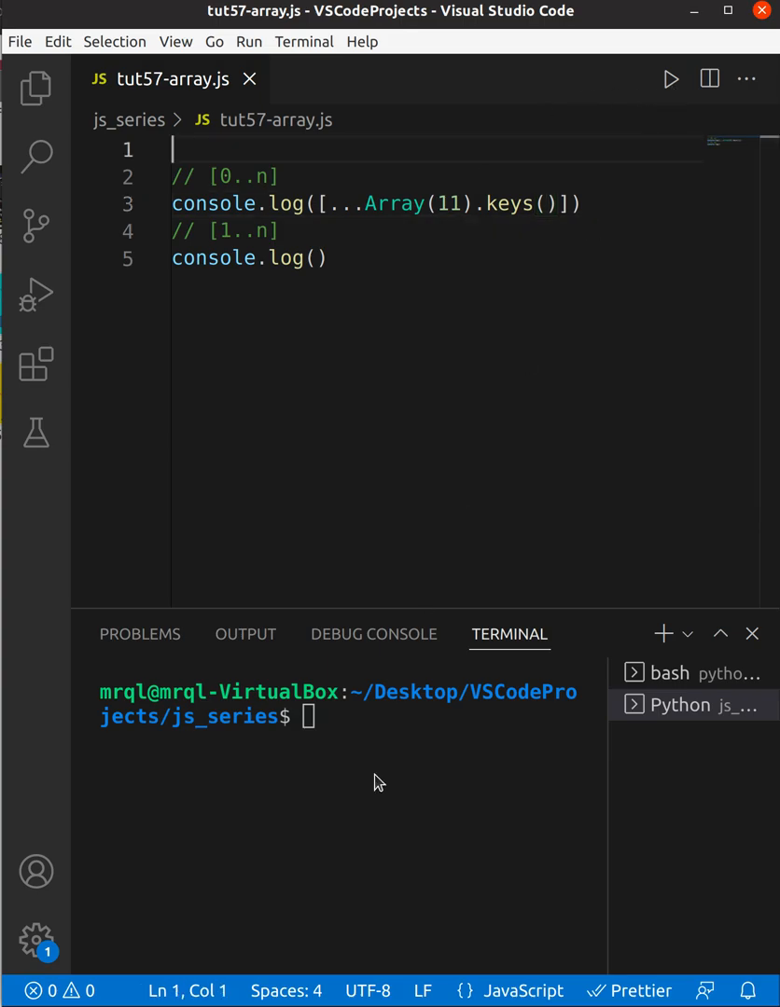
pyautogui.write('clear')
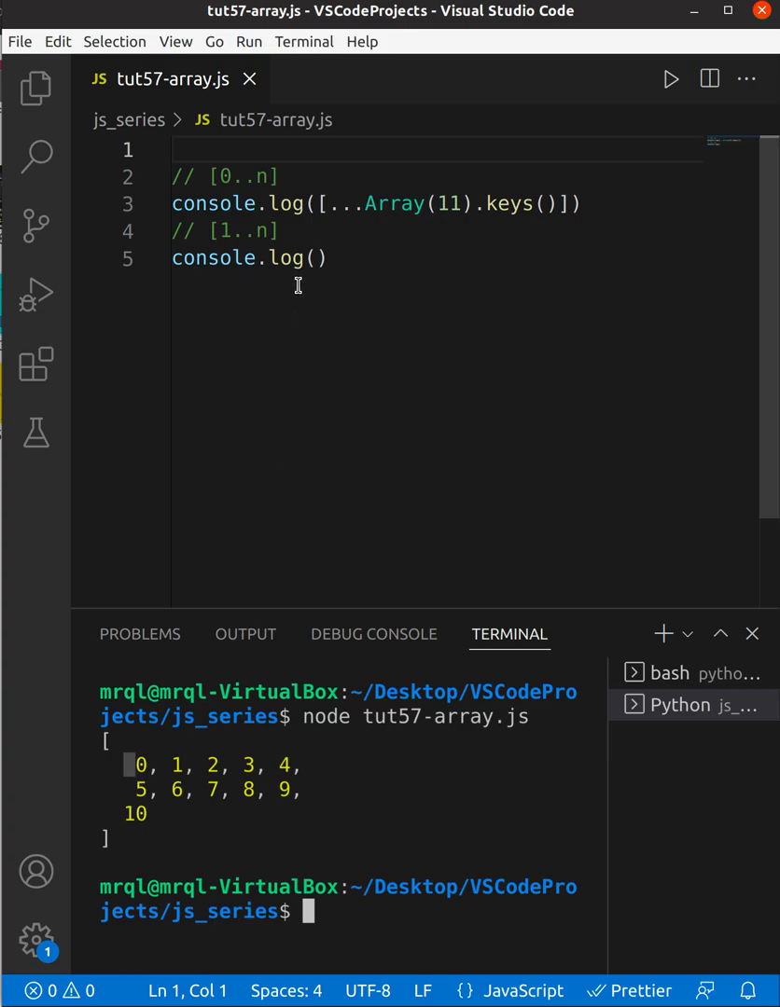
# Step: Start the second console.log with a spread [...Array(10)] expression
pyautogui.click(317, 258)
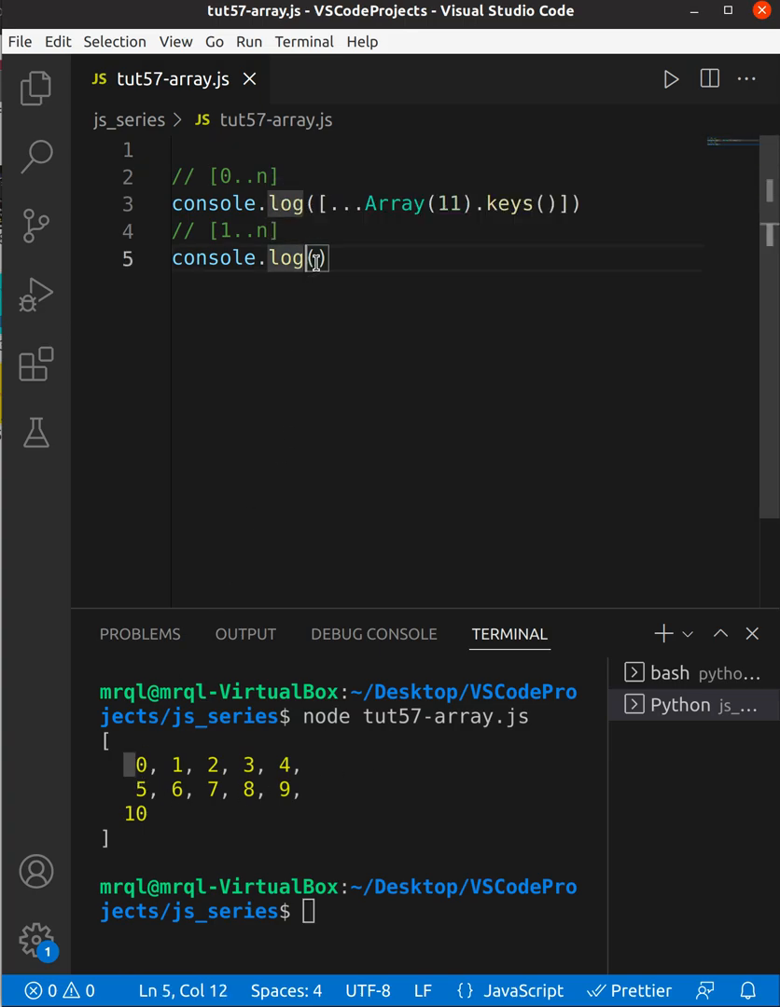
pyautogui.write('(')
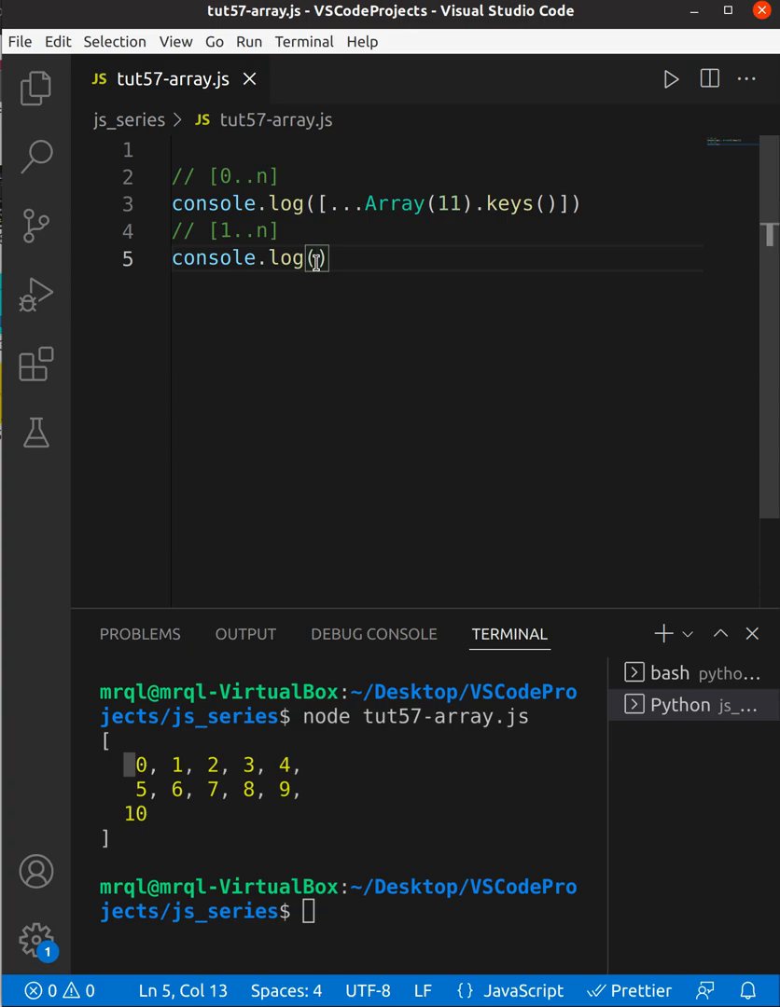
pyautogui.write('([..]')
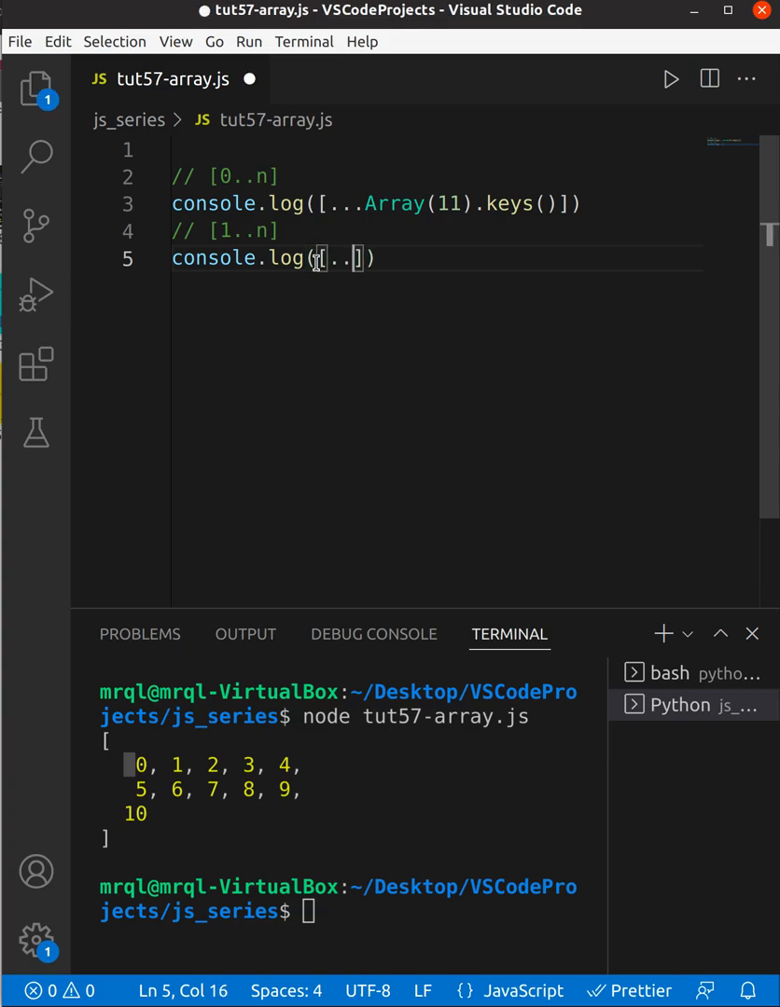
pyautogui.write('.')
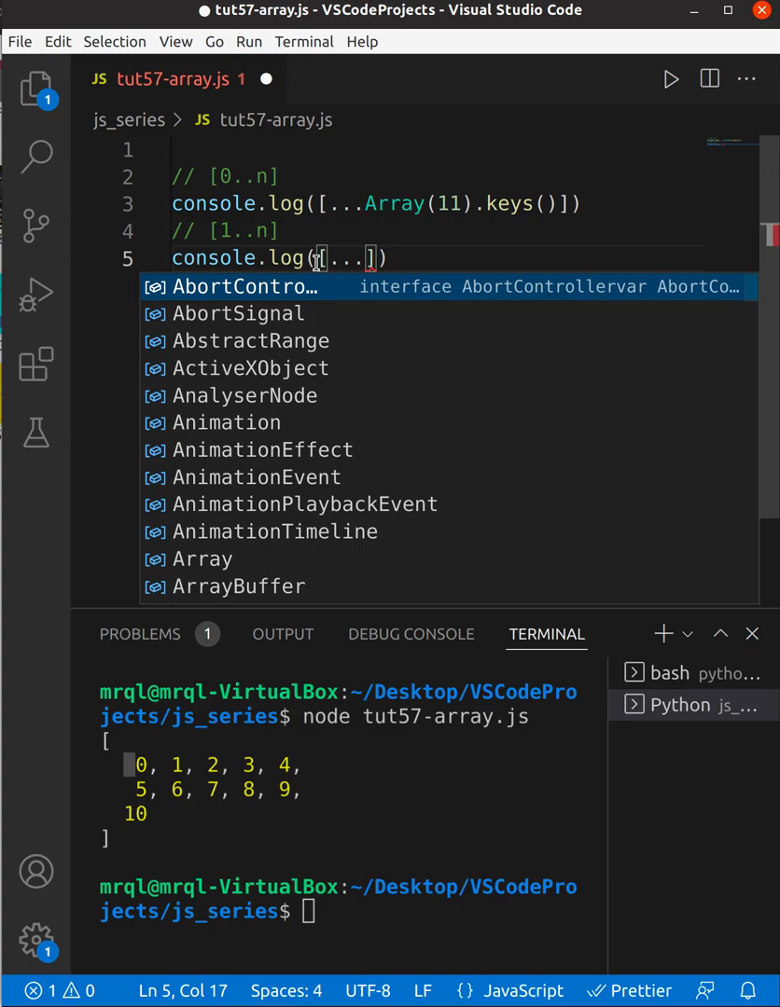
pyautogui.write('Array(')
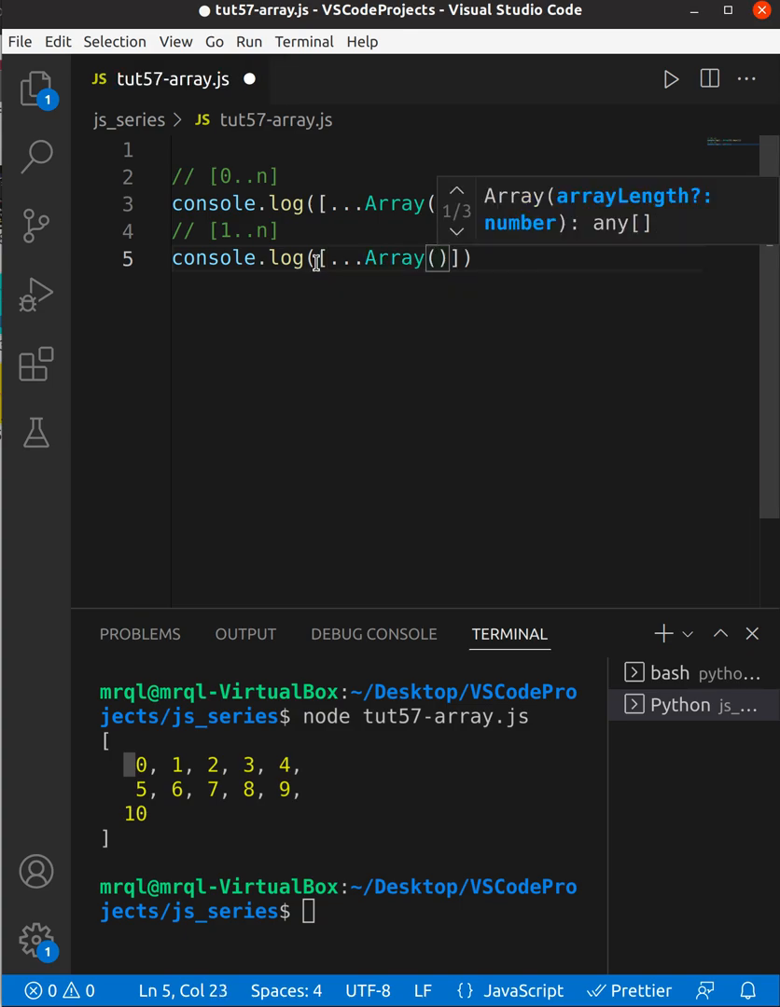
pyautogui.write('1')
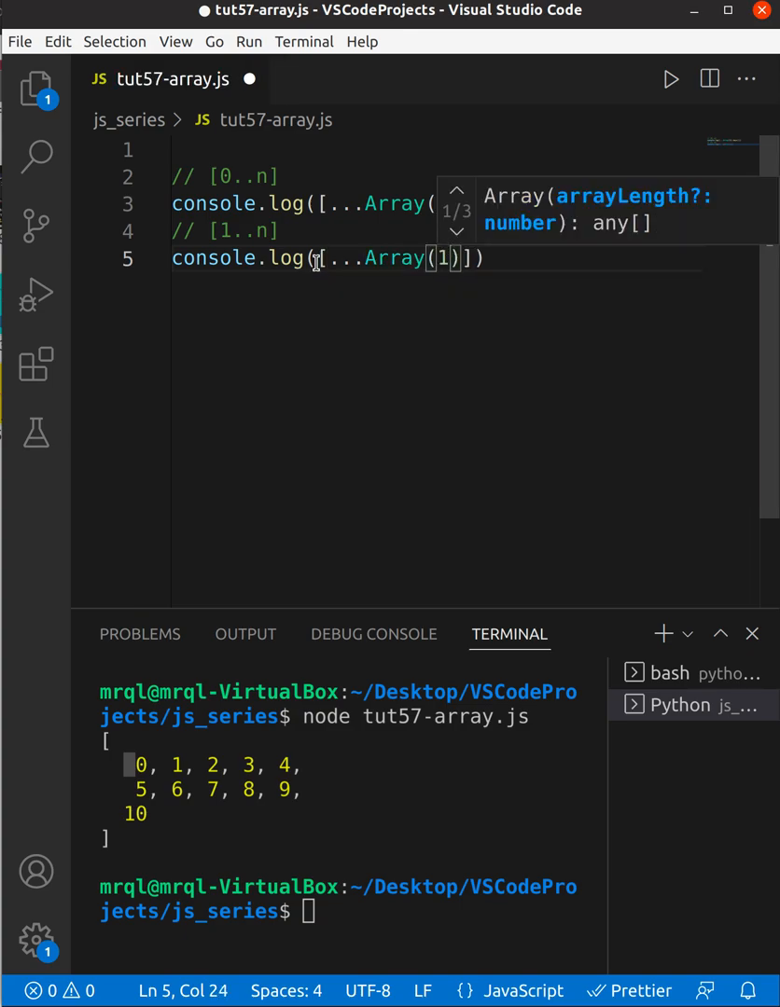
pyautogui.write('0')
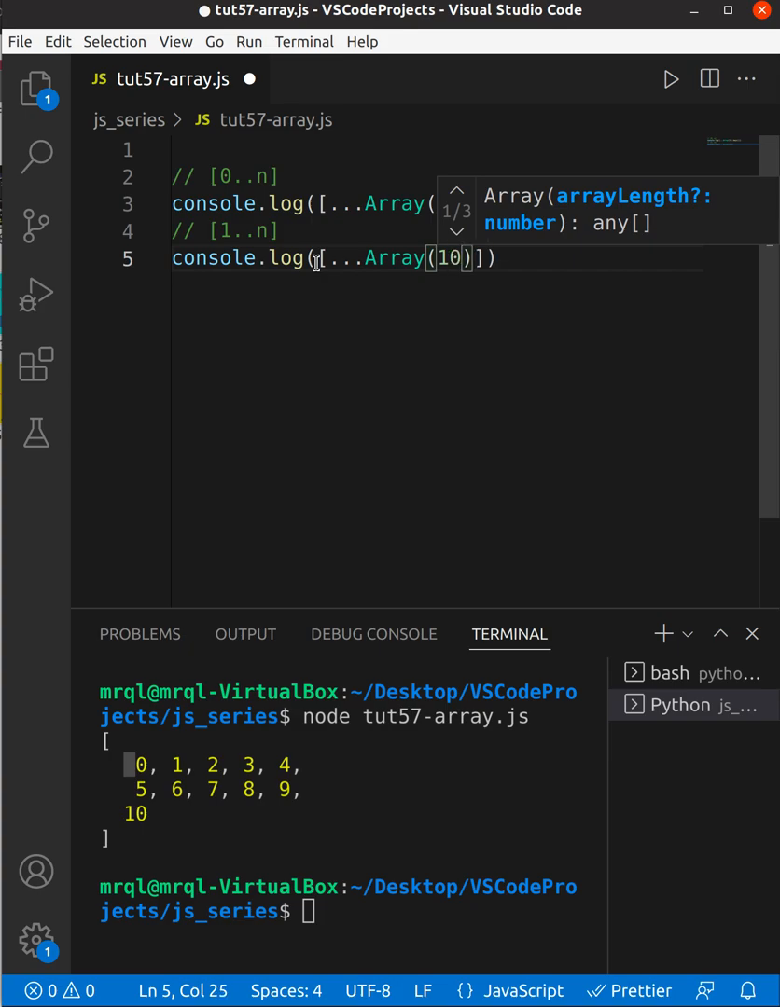
pyautogui.moveTo(343, 265)
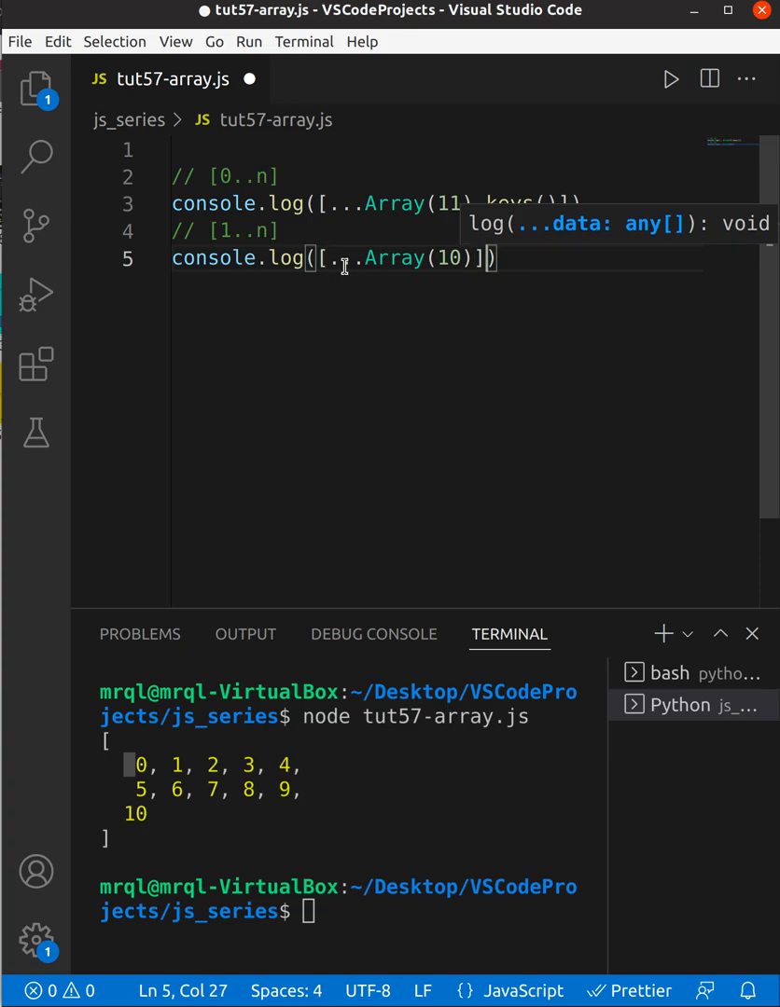
# Step: Complete it as [...Array(10)].map((v,i)=>++i) to build the array 1 to 10
pyautogui.write('.map(')
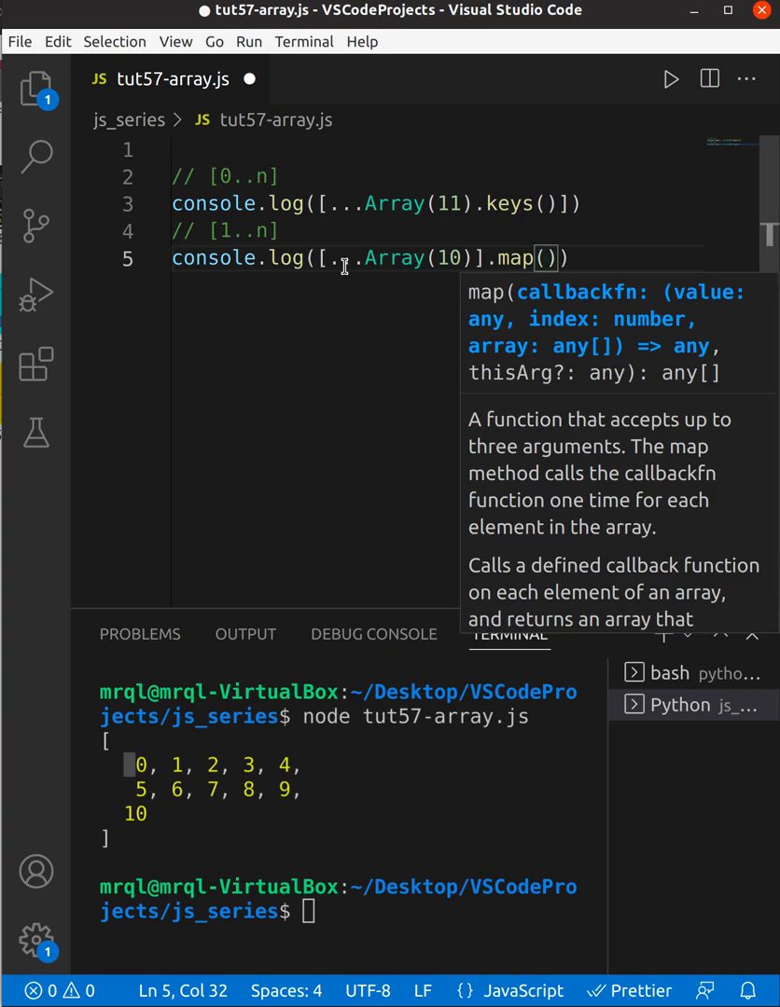
pyautogui.write('(v,')
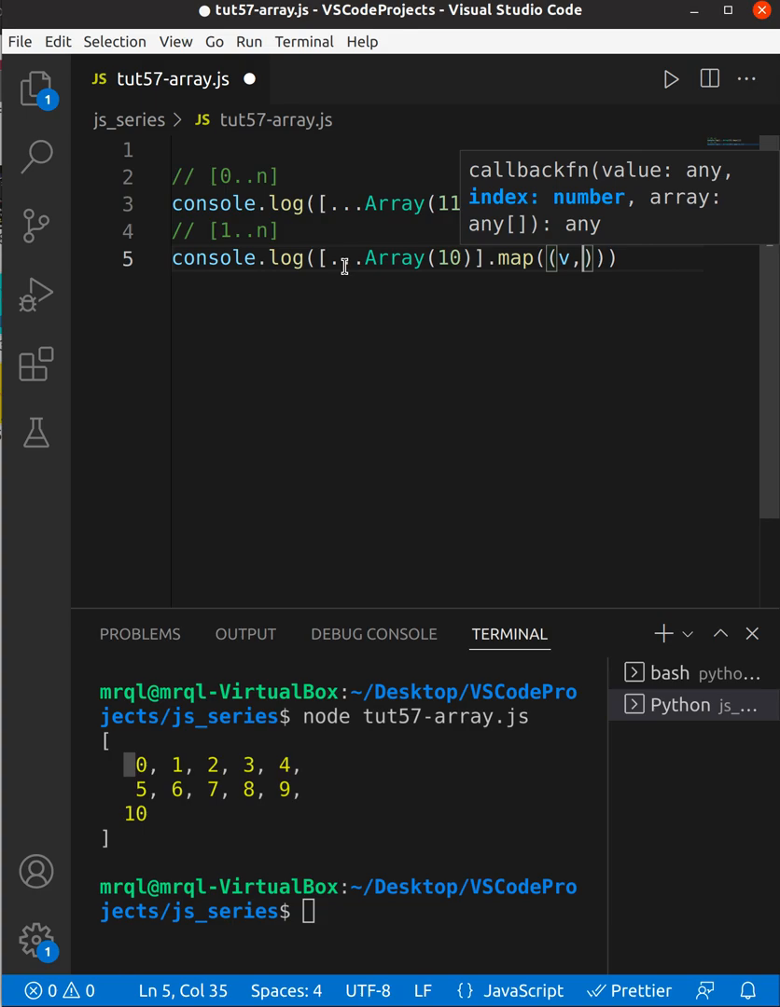
pyautogui.write('i)=>')
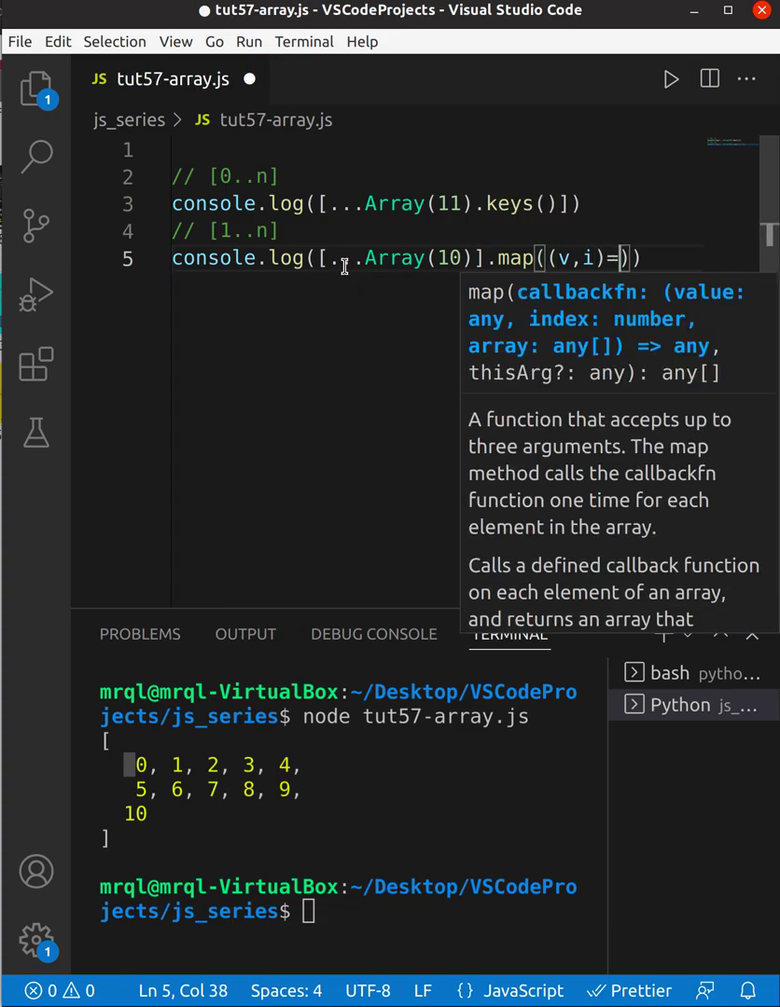
pyautogui.write('>++i')
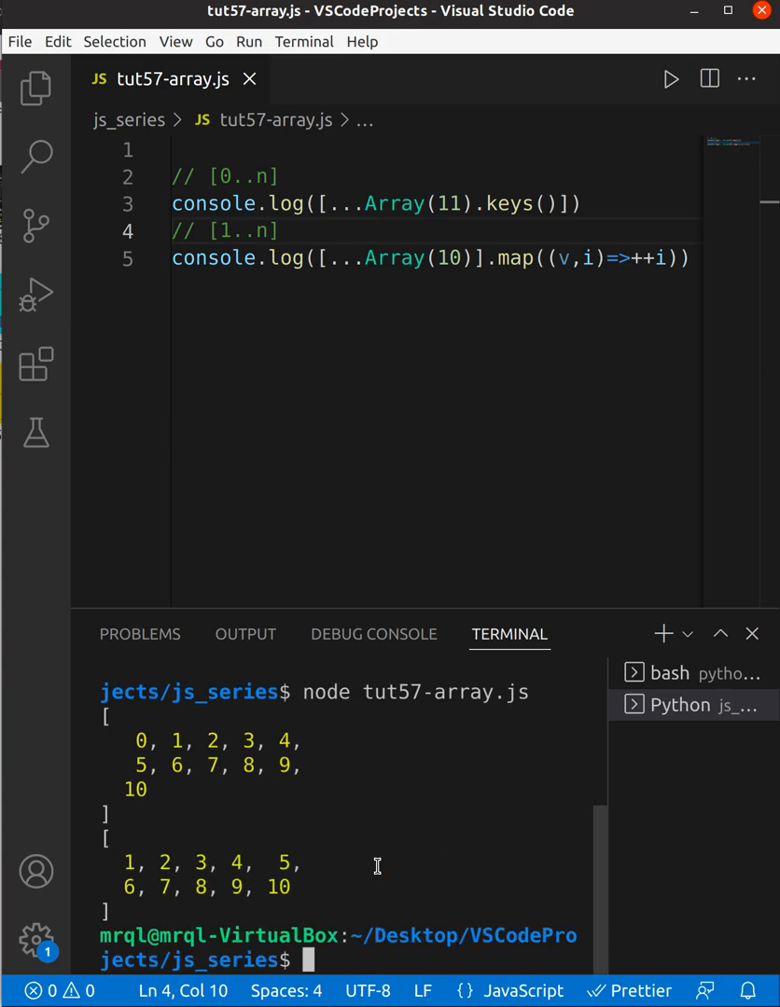
# Step: Highlight the printed 1 to 10 array in the terminal output
pyautogui.moveTo(110, 840); pyautogui.dragTo(126, 910)
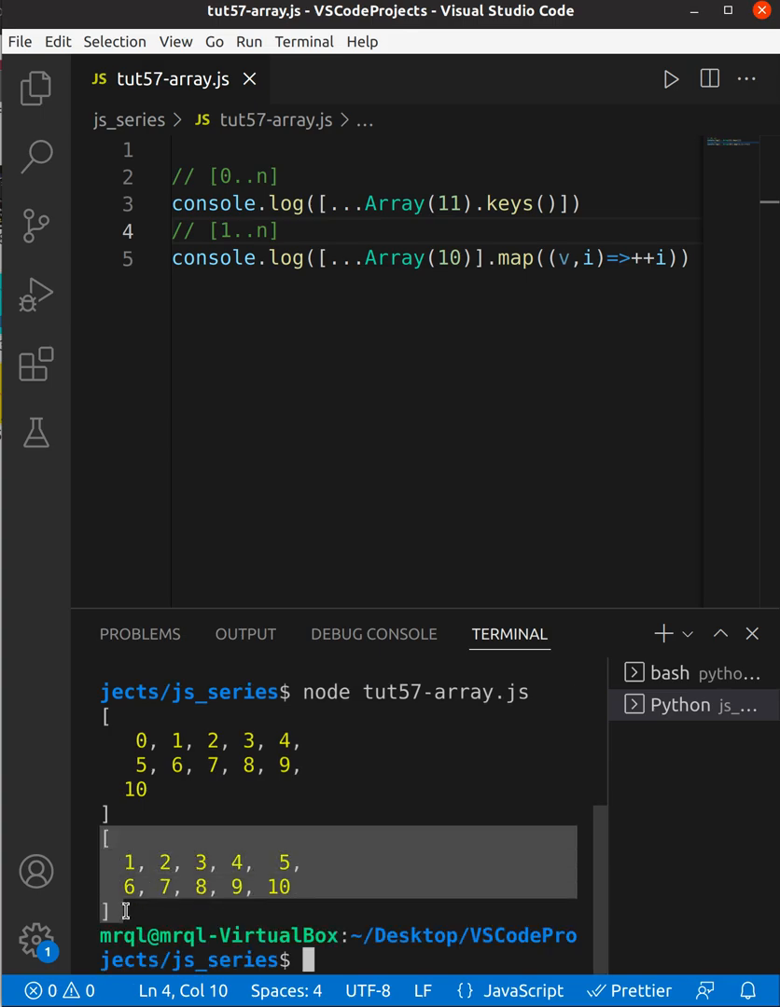